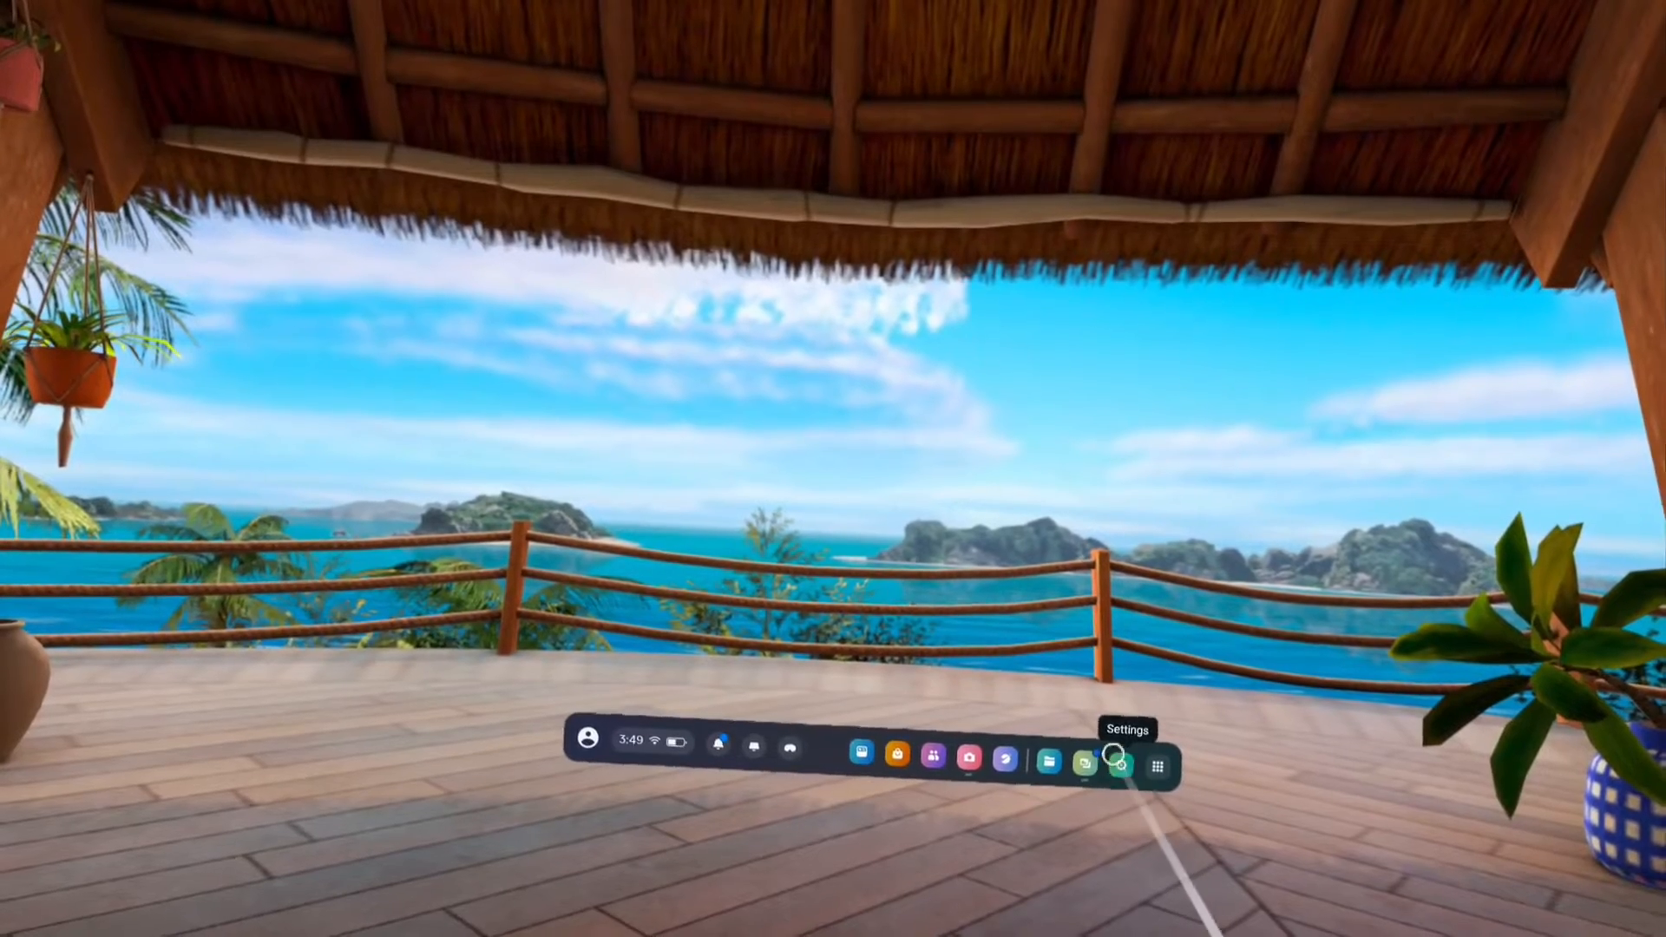
# - Reach the Sound page under System in the headset Settings
pyautogui.click(1117, 763)
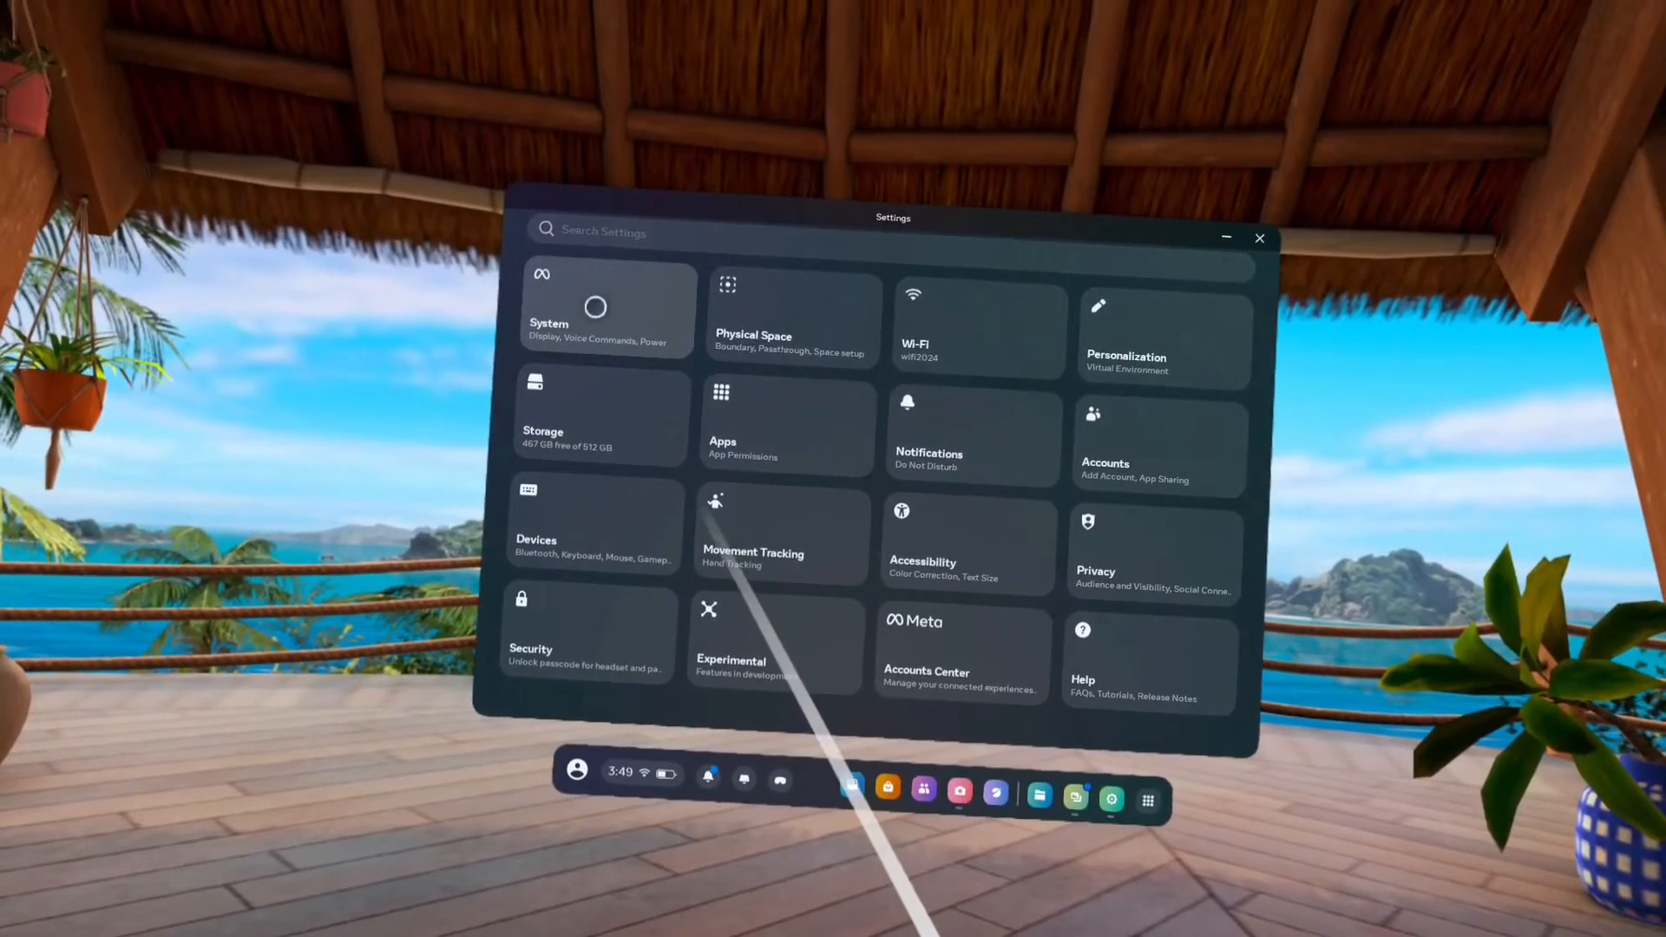
pyautogui.click(596, 309)
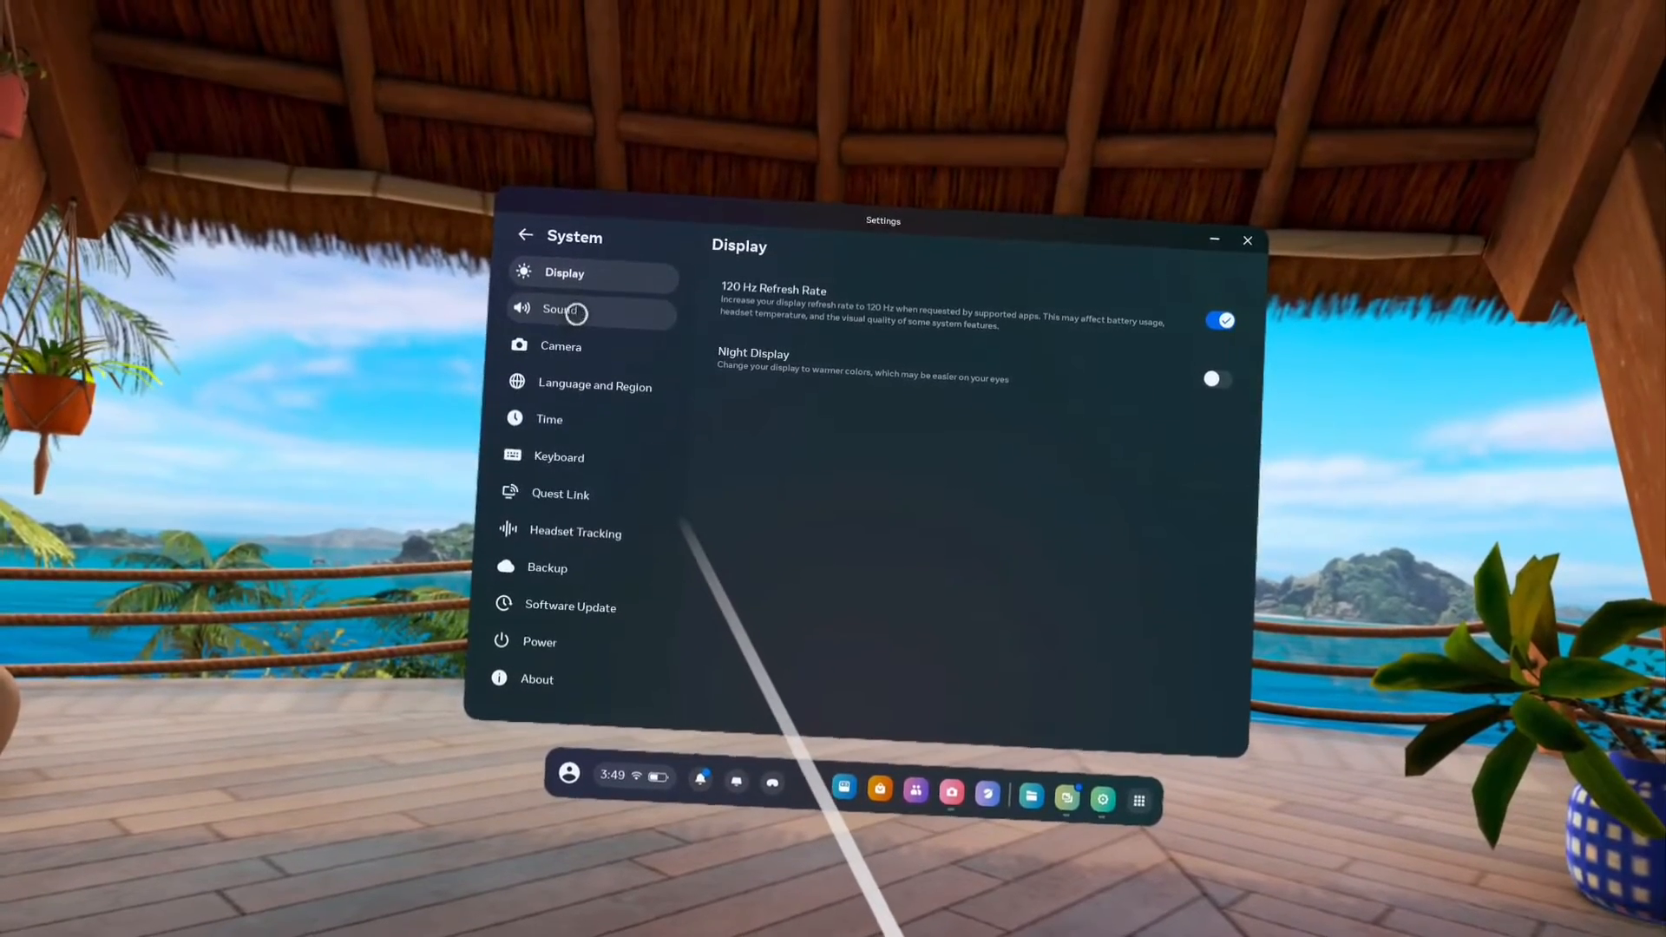
pyautogui.click(559, 309)
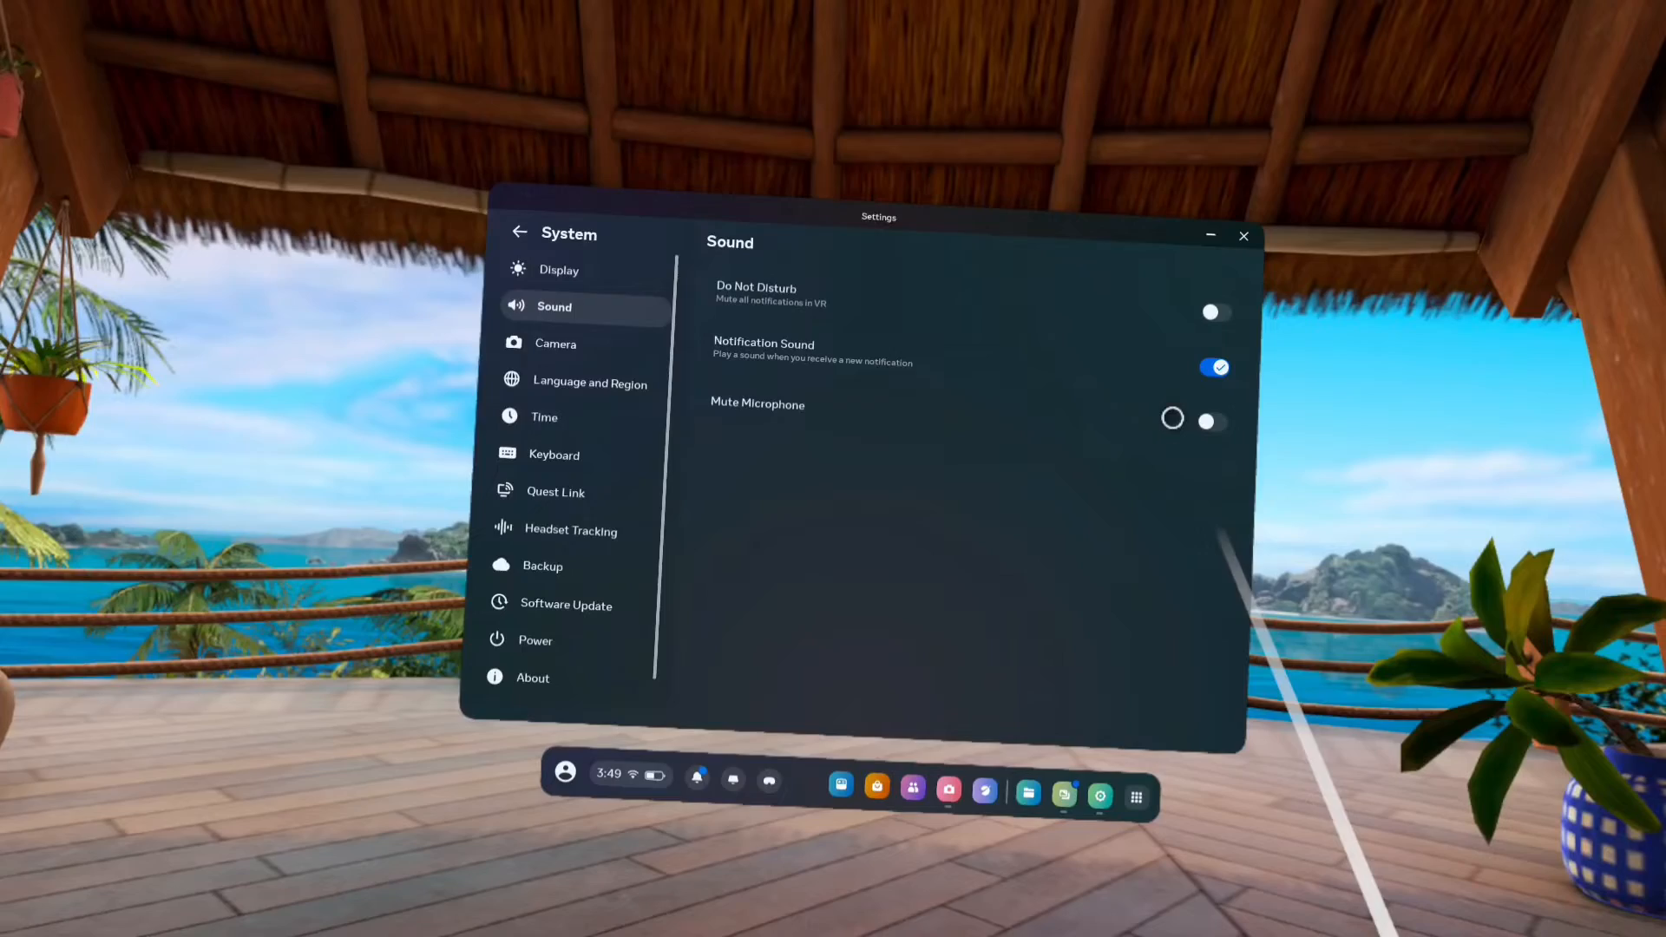
pyautogui.click(1213, 418)
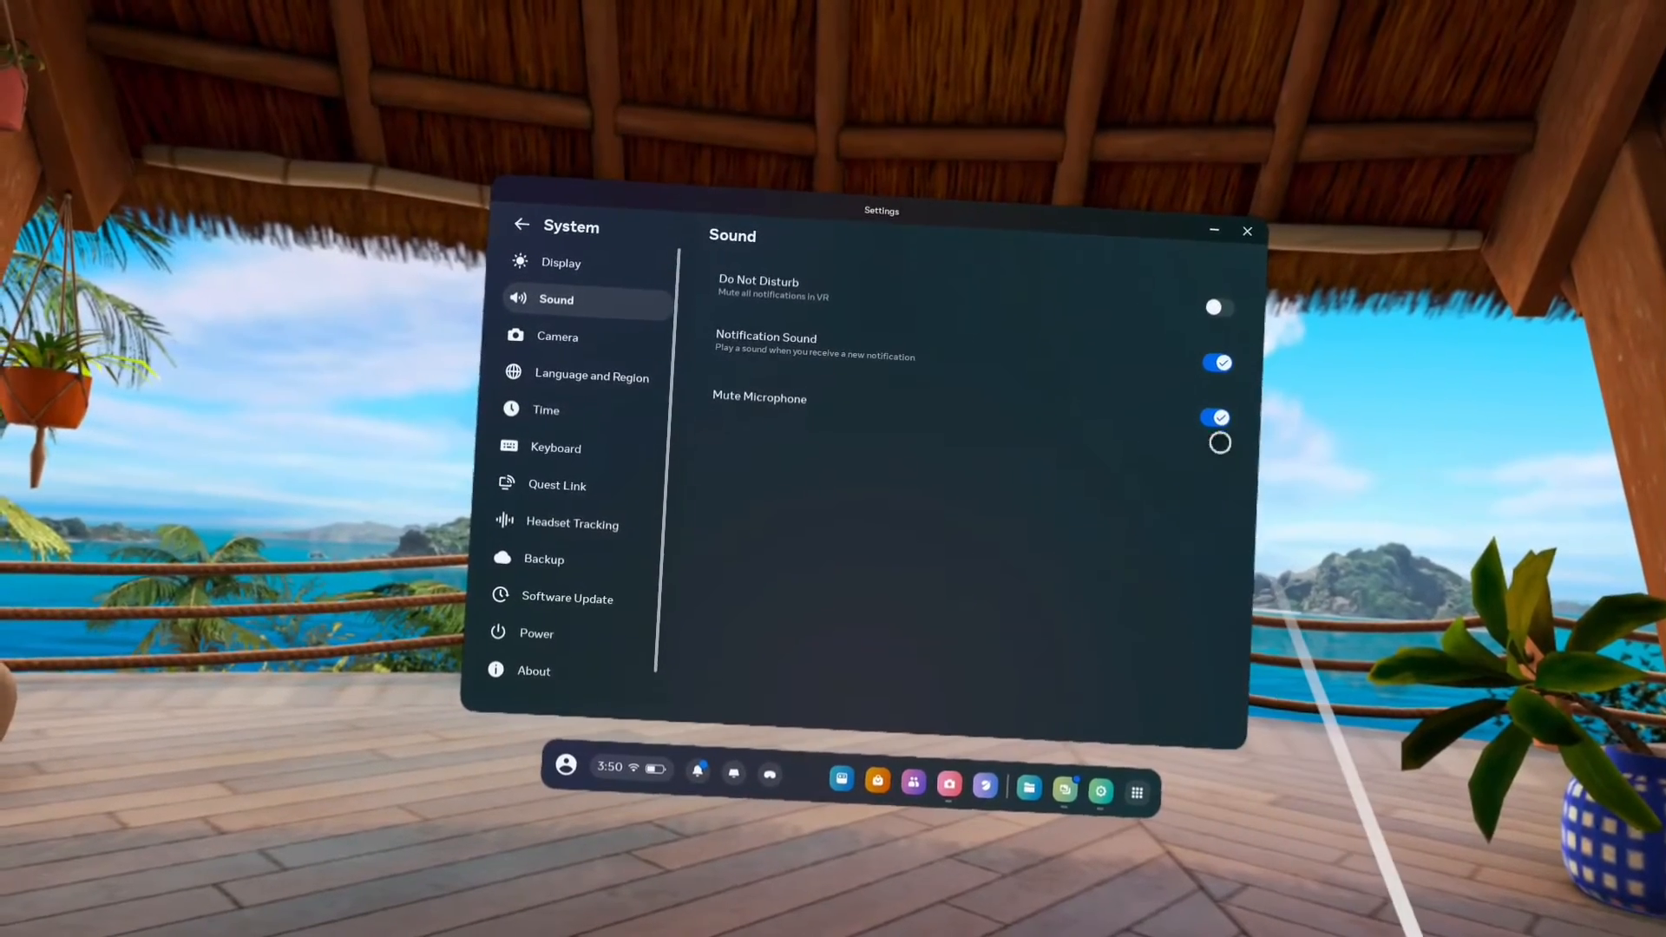
pyautogui.click(1215, 419)
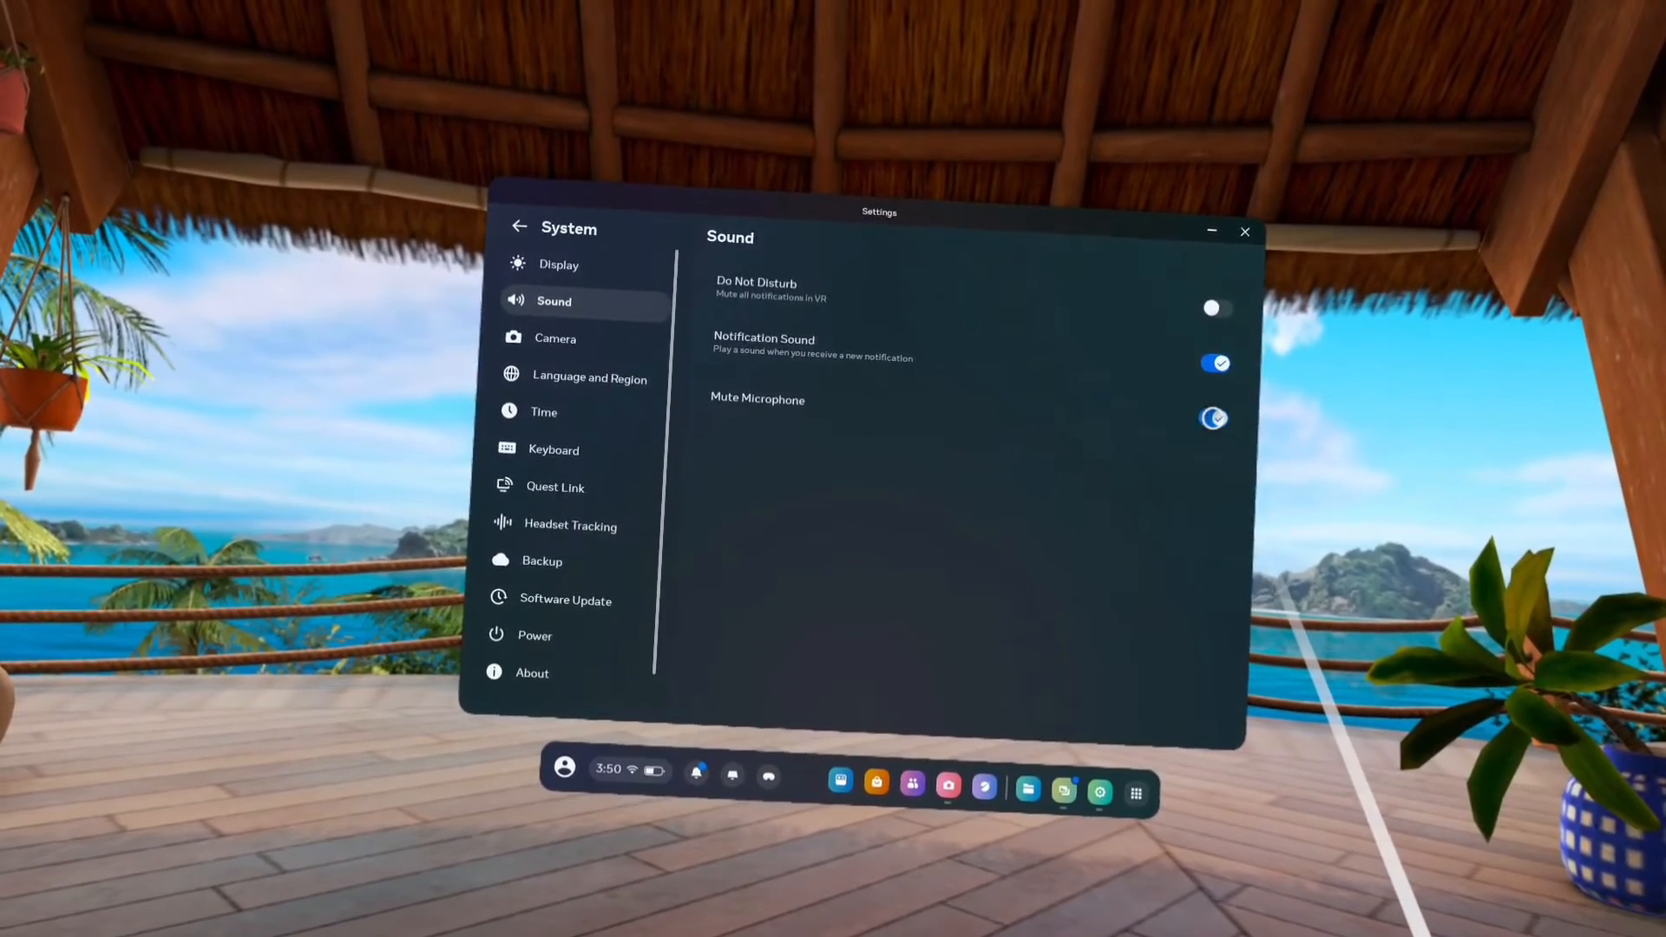
pyautogui.click(1213, 419)
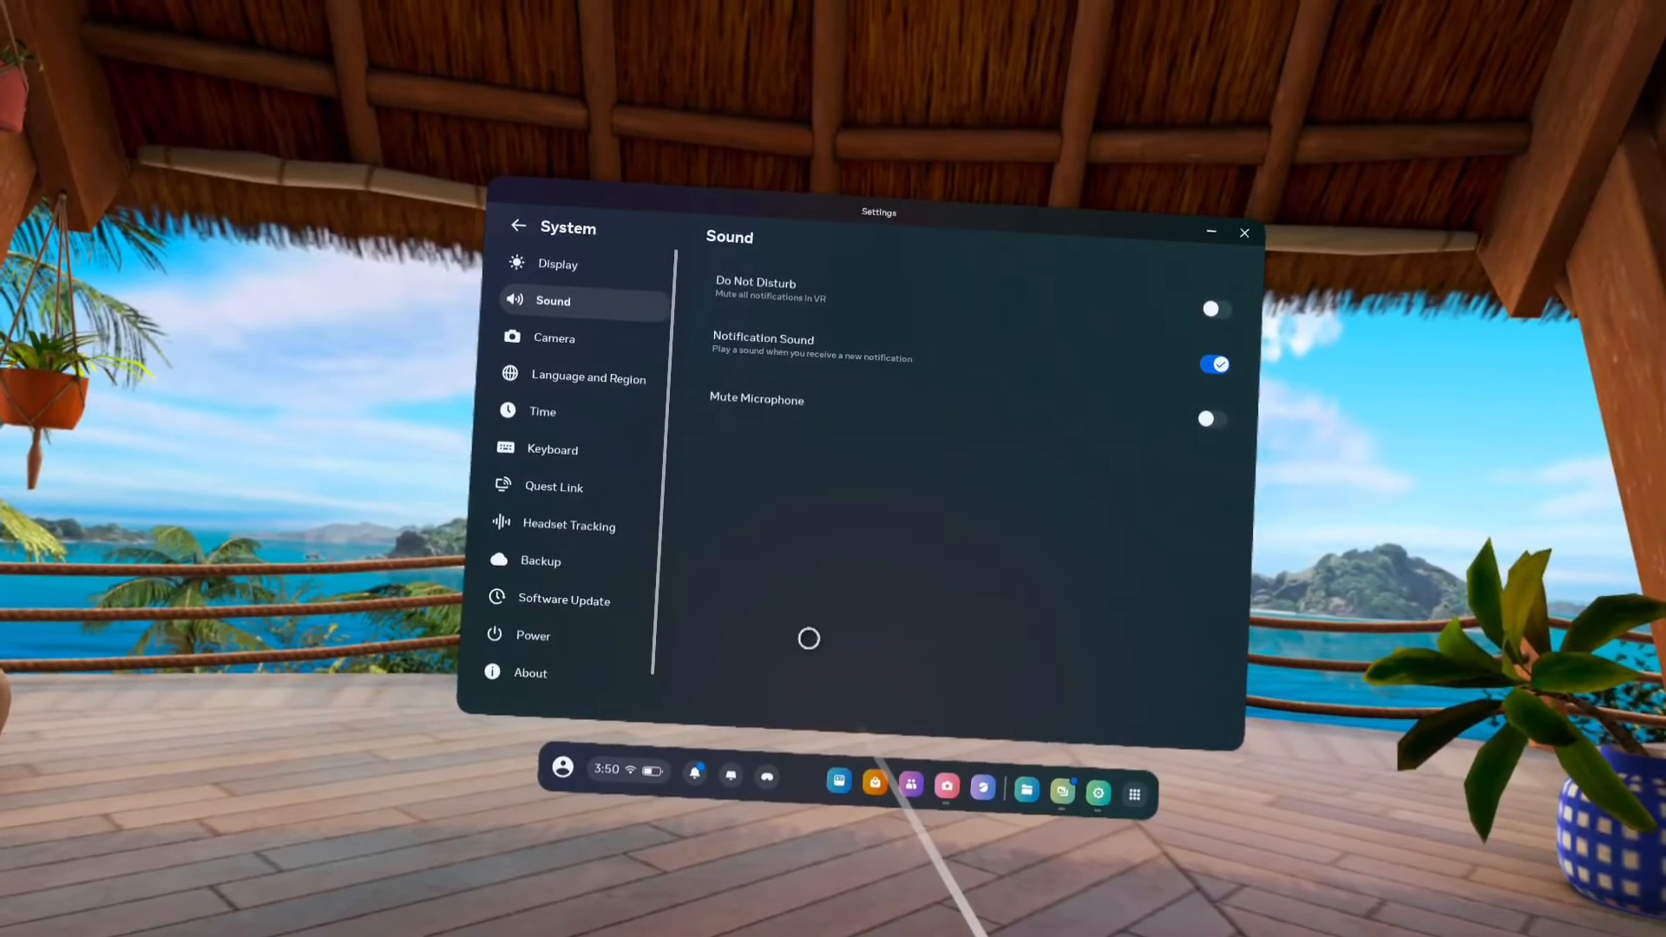